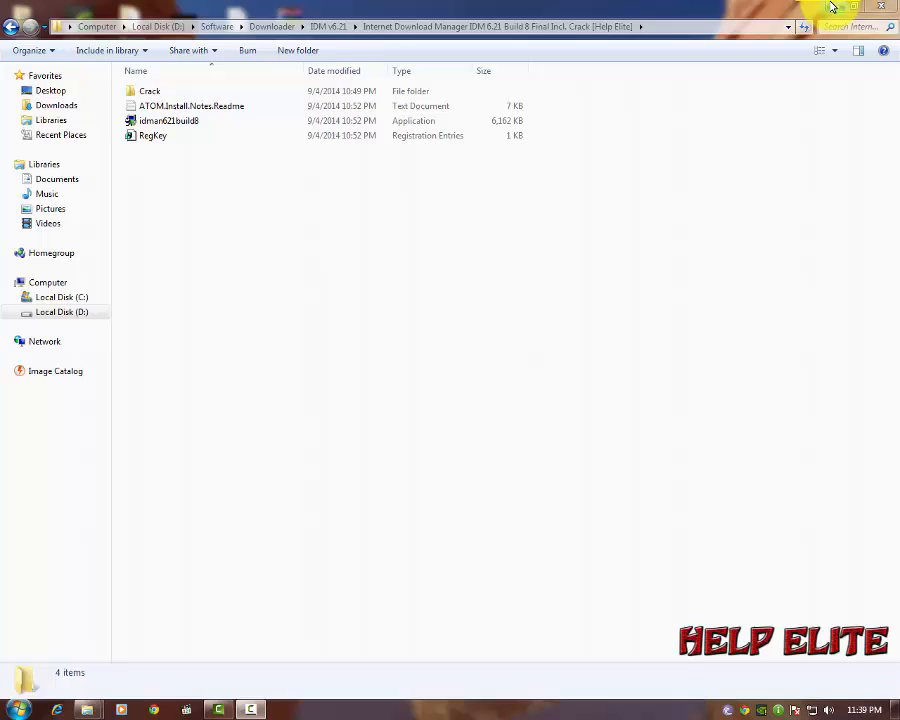
mouse_move(831, 8)
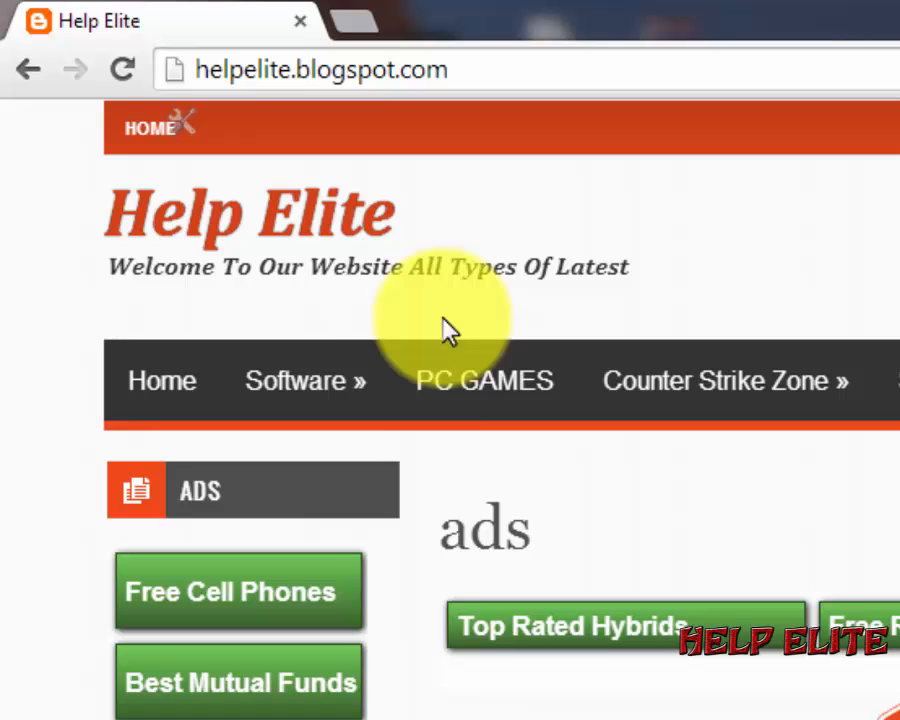
Browse Software > Downloading on Help Elite and open the IDM 6.21 Build 8 Final post
left_click(305, 381)
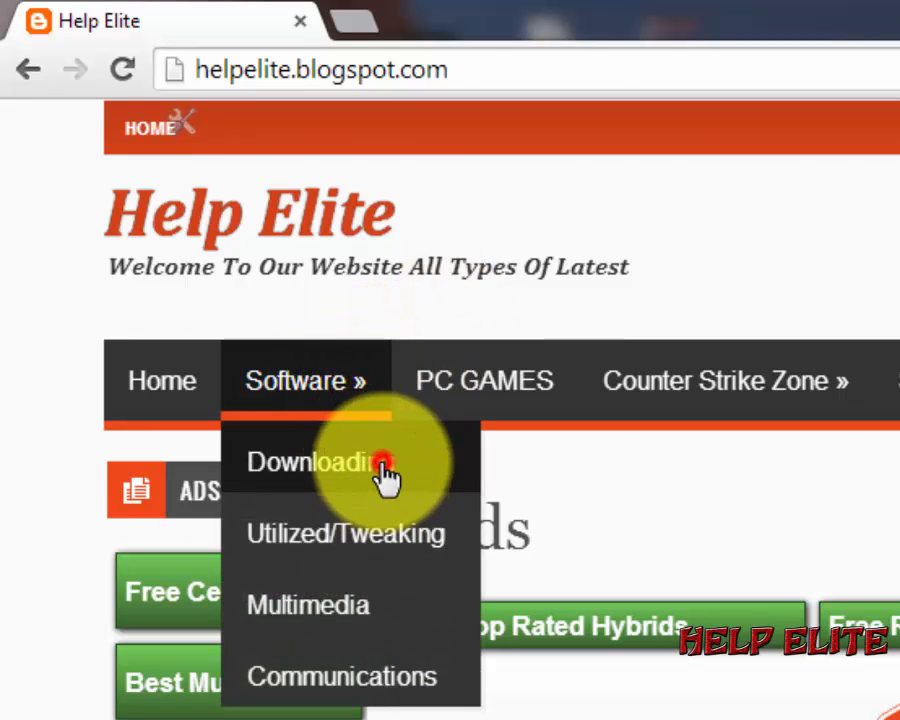
left_click(315, 462)
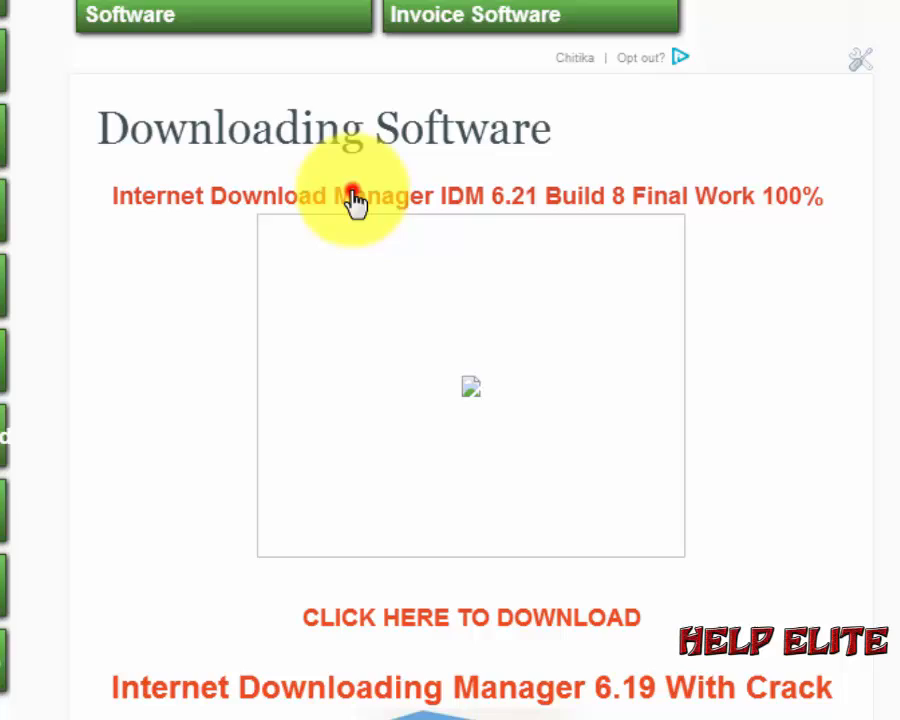
left_click(351, 196)
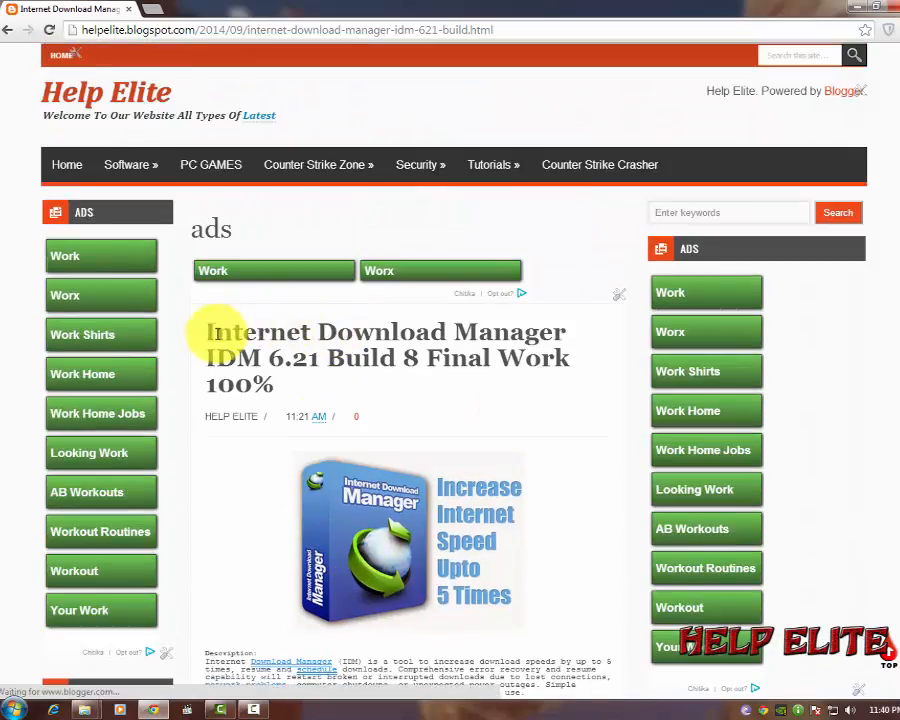
Scroll down the IDM 6.21 post and follow its Download Now link
scroll("down", 3)
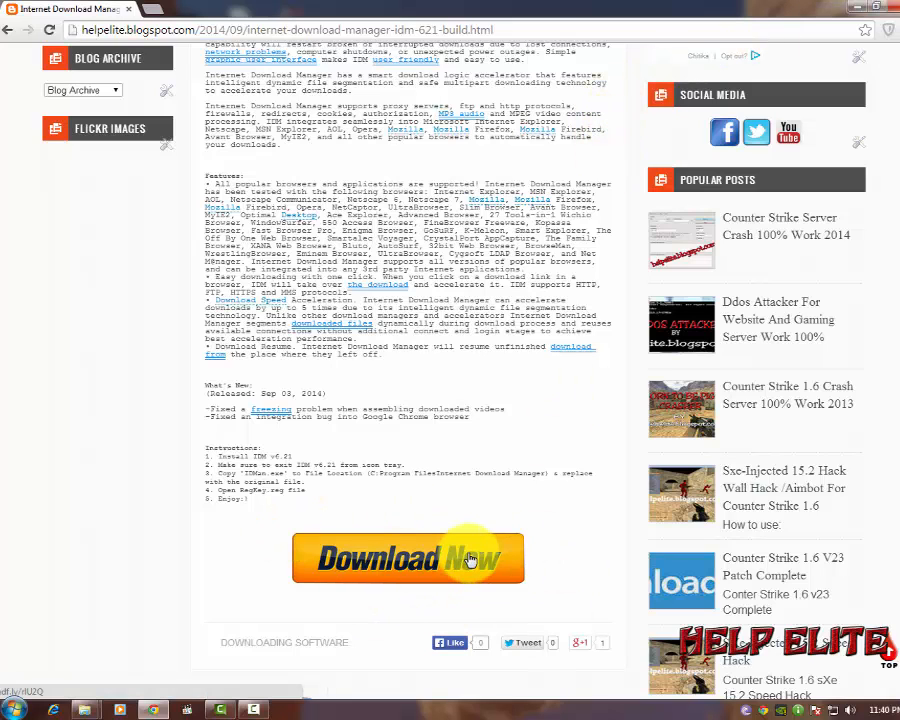
left_click(408, 558)
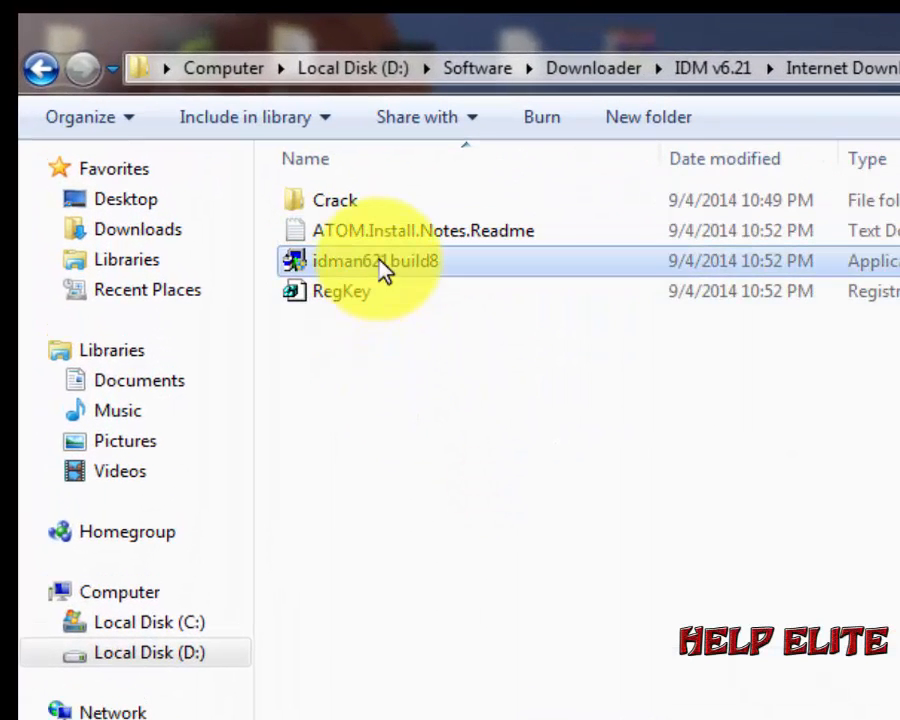
Run the idman621build8 installer file from the IDM 6.21 folder
right_click(375, 261)
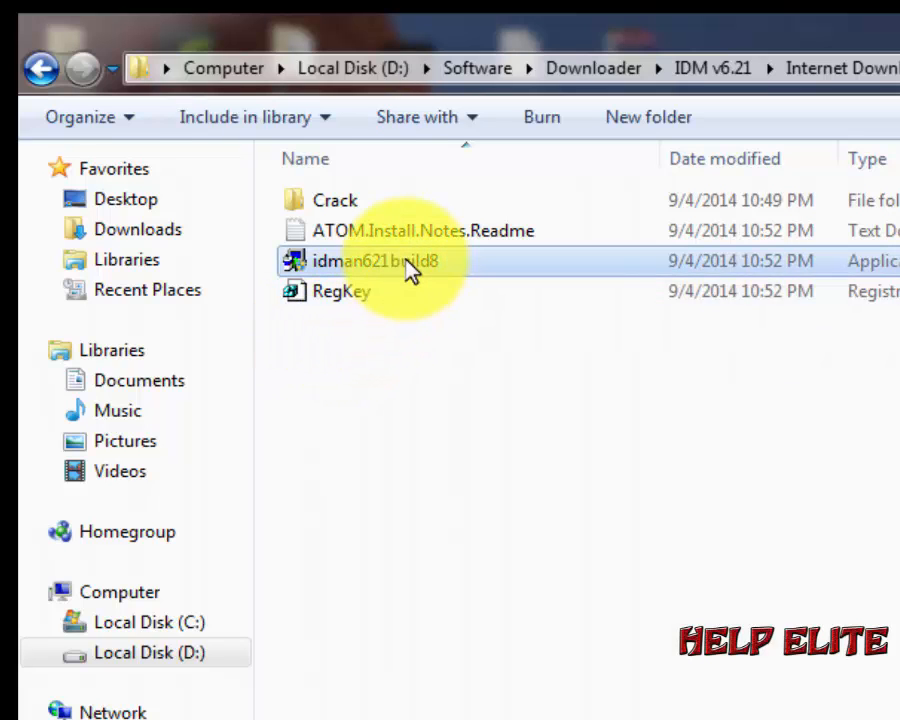
double_click(375, 261)
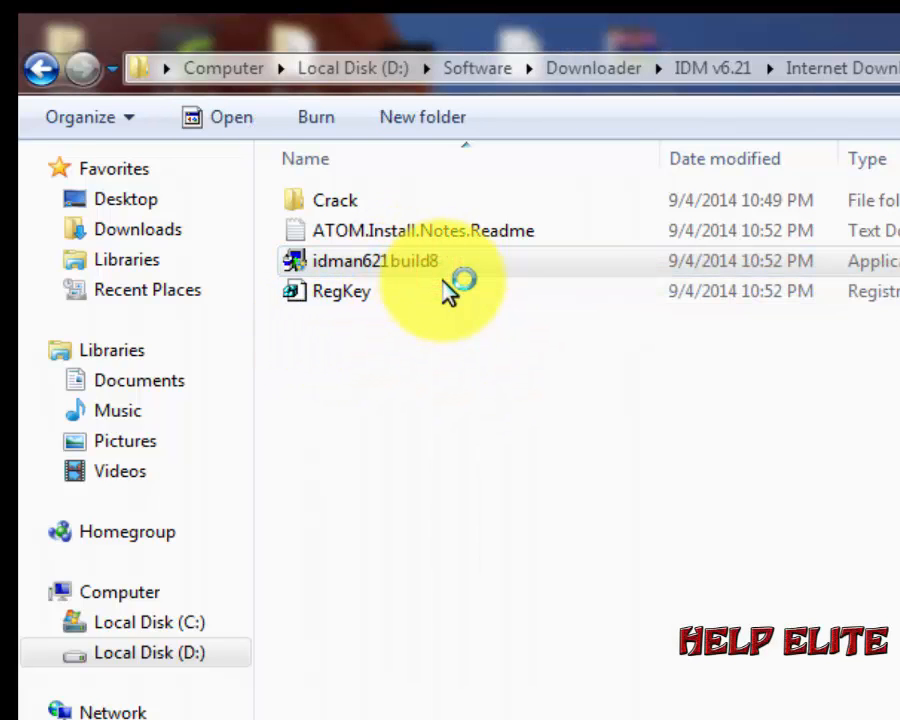
double_click(374, 261)
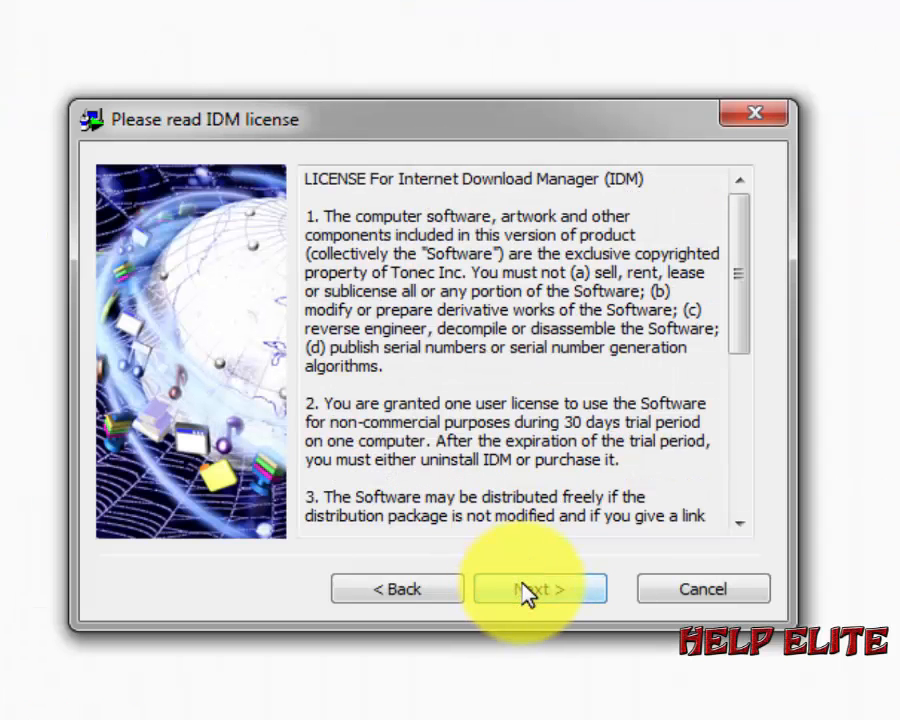
Accept the license, keep the Program Files (x86) destination, install, and finish setup
left_click(540, 588)
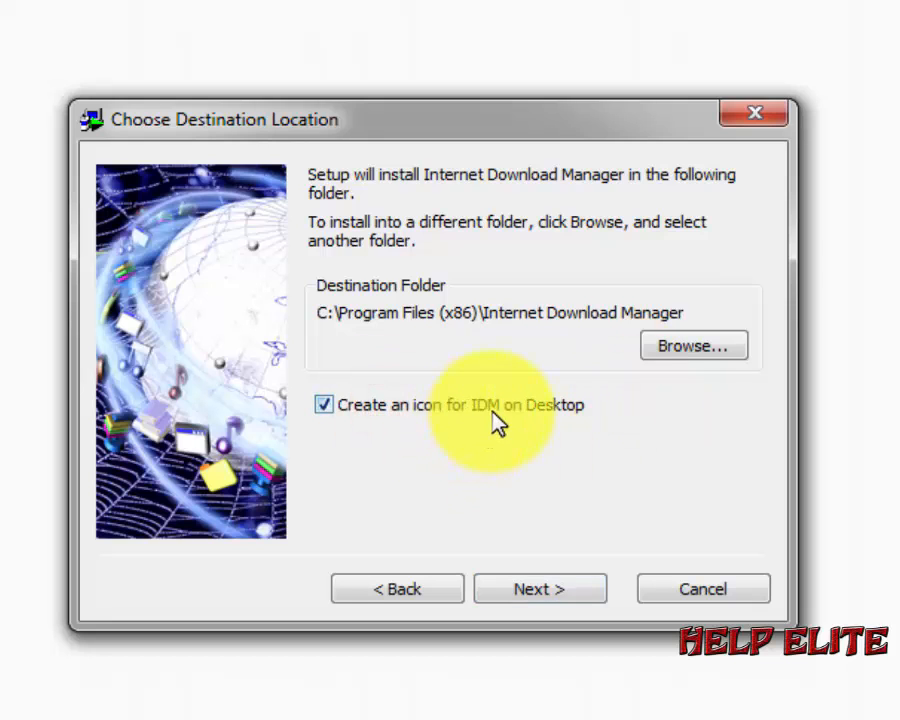
left_click(540, 588)
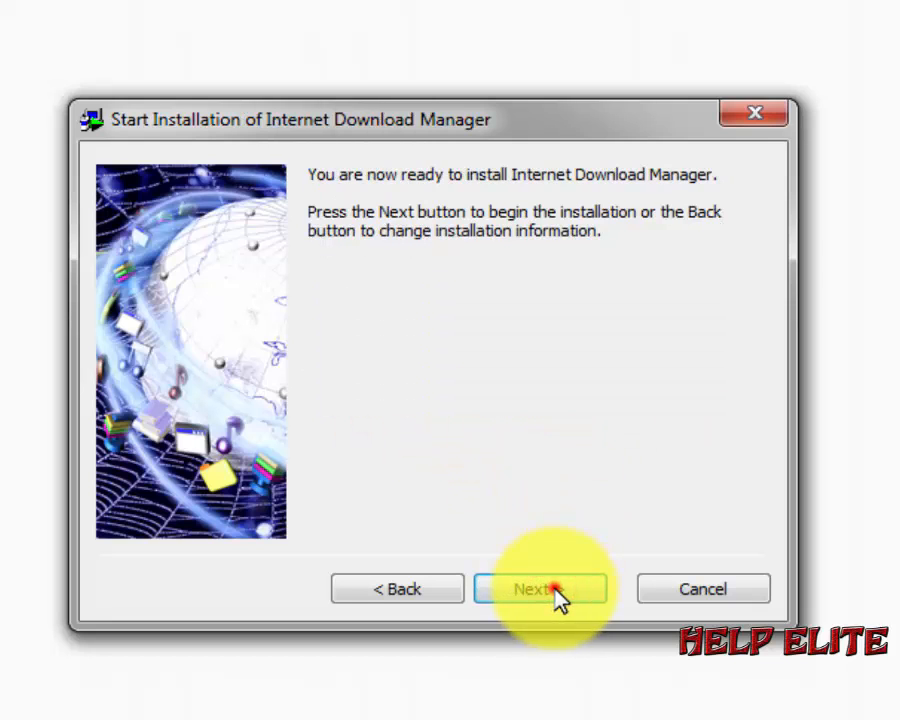
left_click(540, 588)
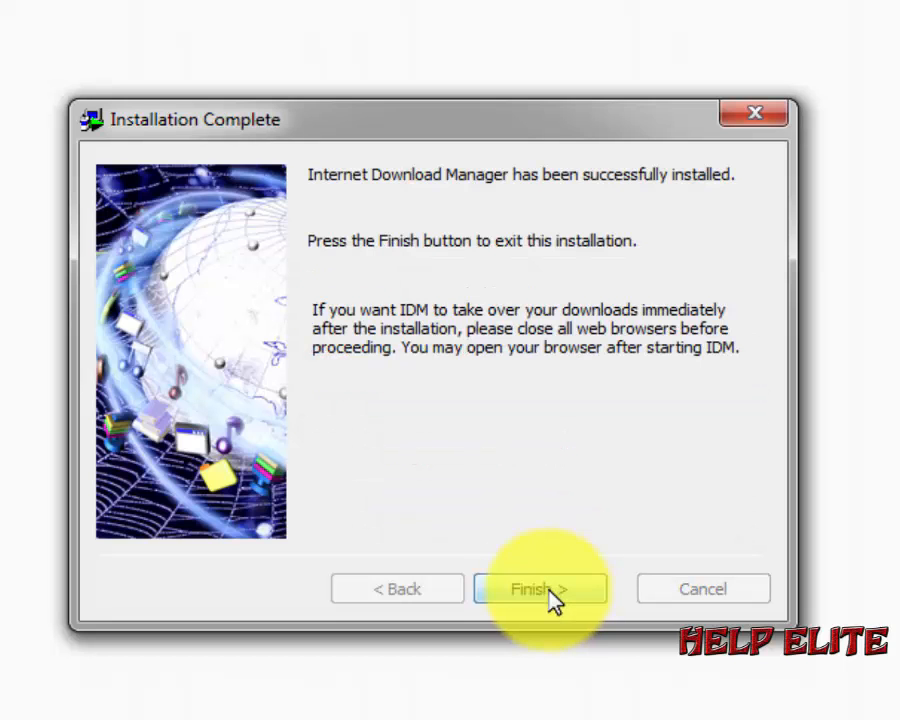
left_click(539, 588)
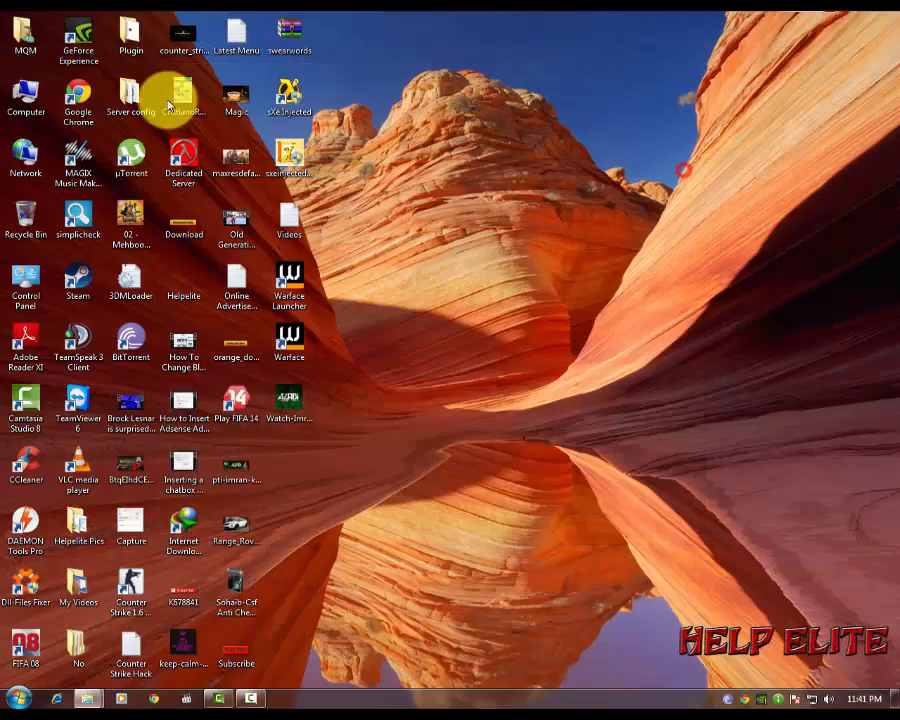
mouse_move(570, 165)
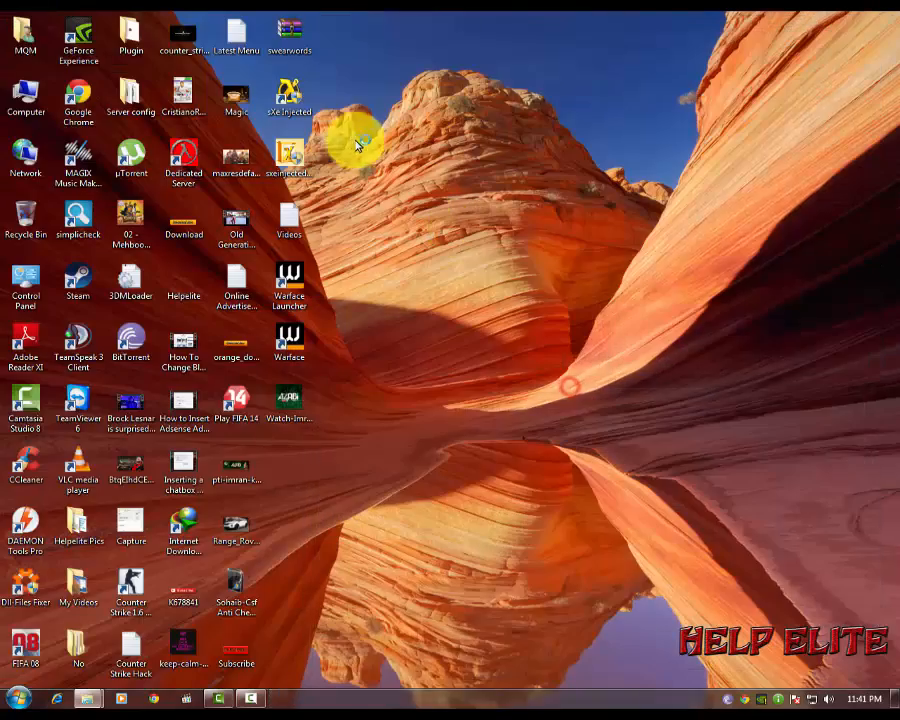
Open Computer from the desktop to browse Local Disk (C:)
double_click(26, 90)
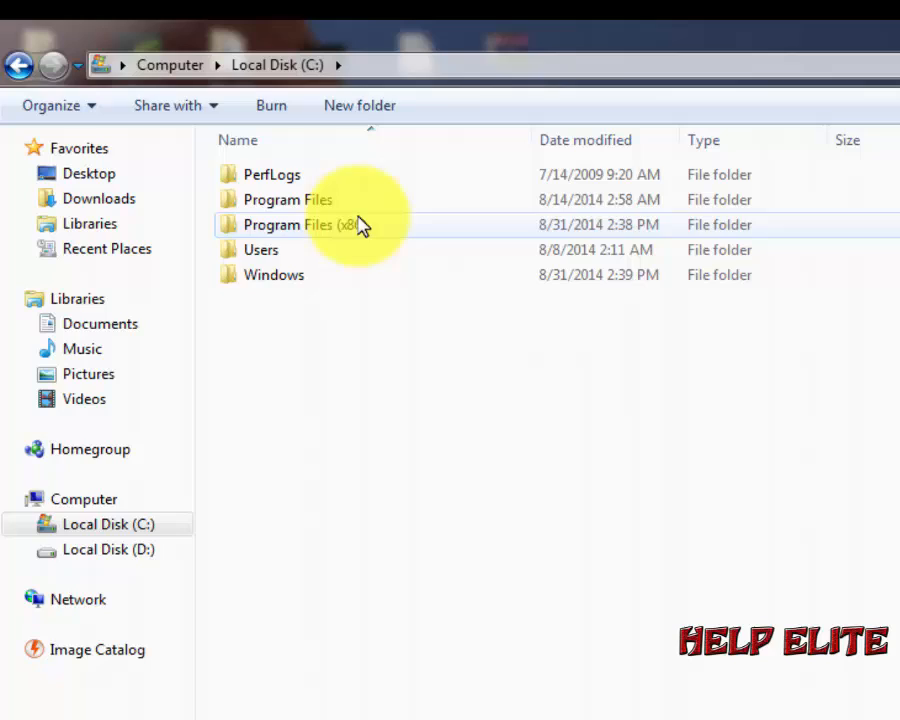
Paste the cracked IDMan.exe into Program Files (x86)\Internet Download Manager, replacing with admin permission
double_click(290, 224)
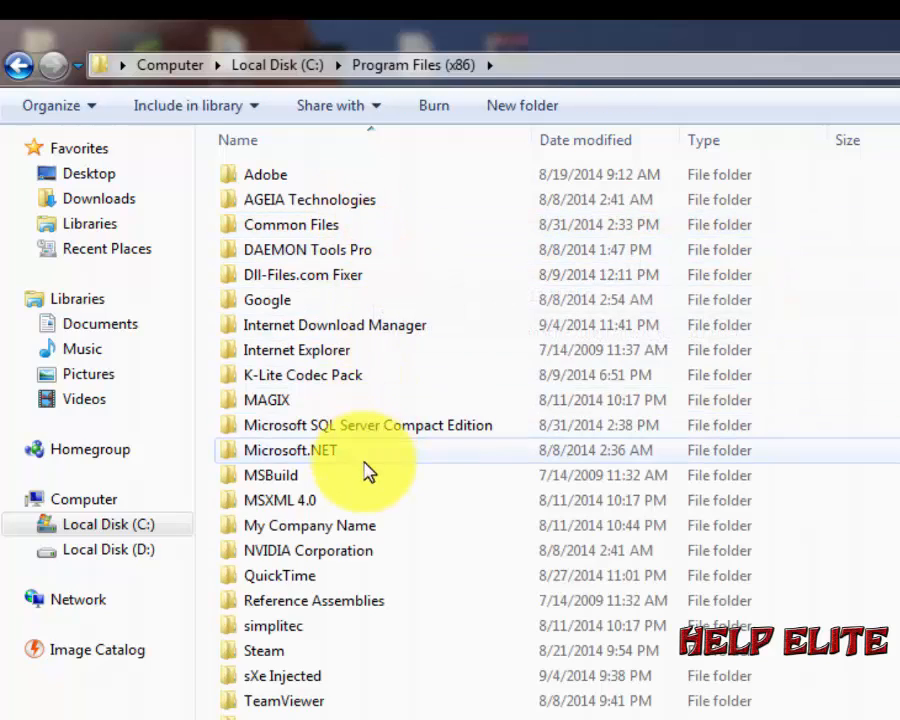
double_click(334, 325)
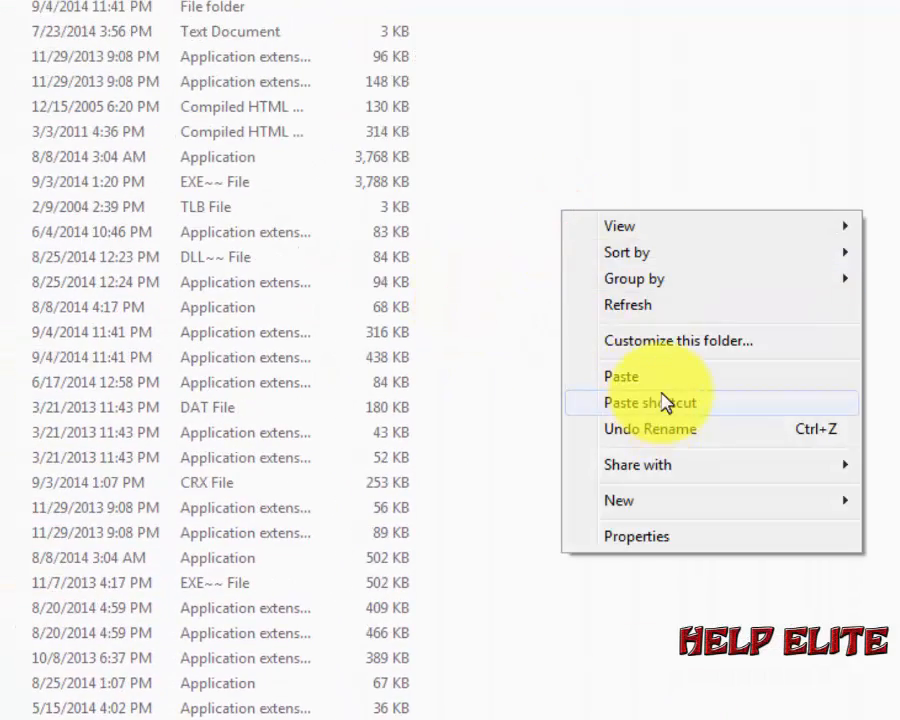
left_click(621, 376)
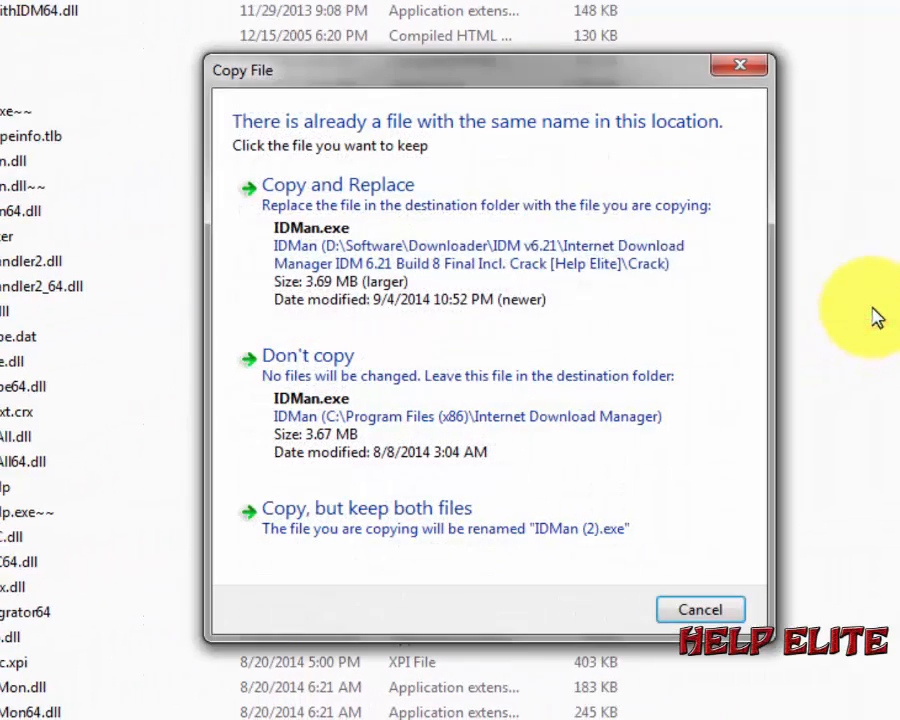
mouse_move(565, 280)
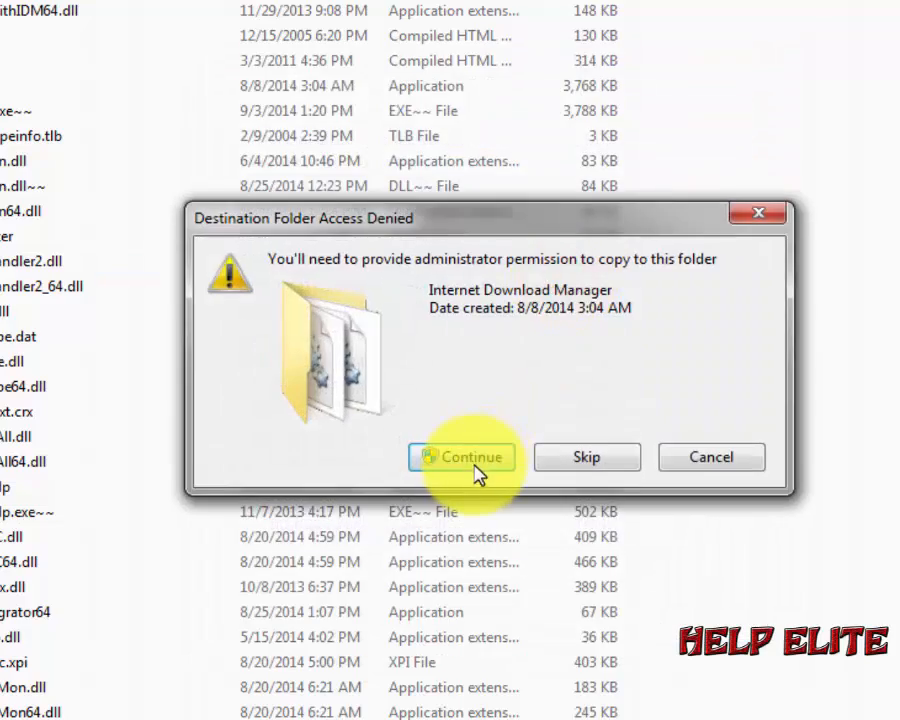
left_click(461, 457)
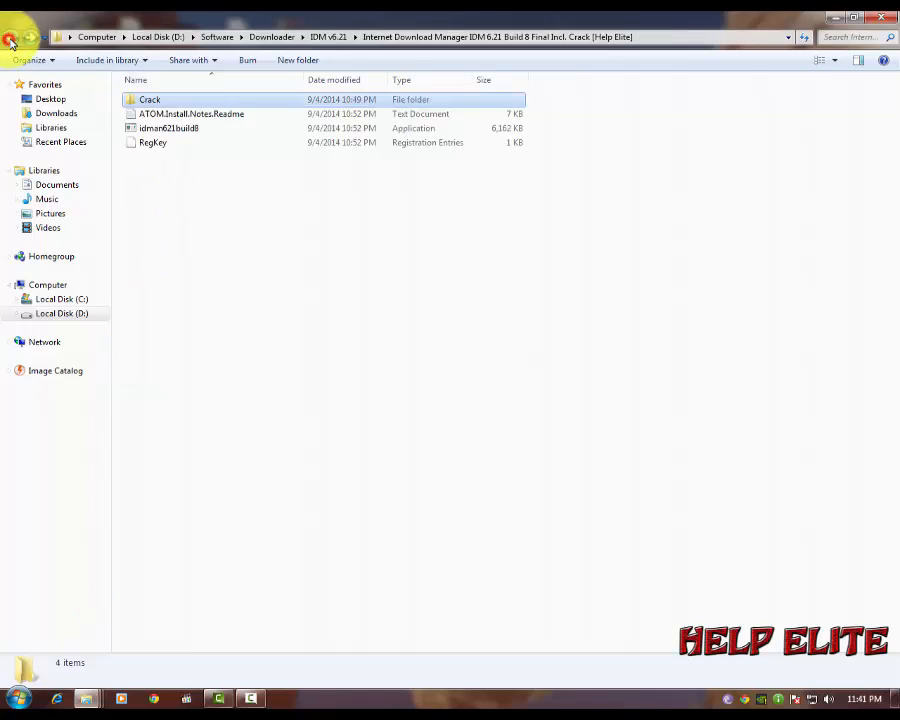
Copy RegKey from the D: folder and paste it into the Internet Download Manager folder
right_click(200, 187)
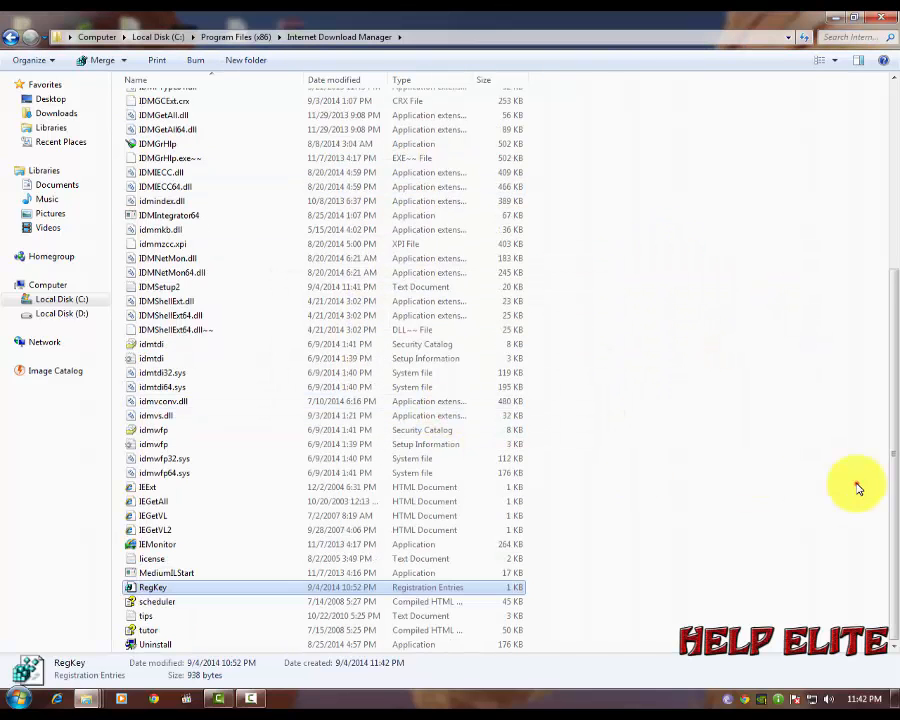
right_click(152, 587)
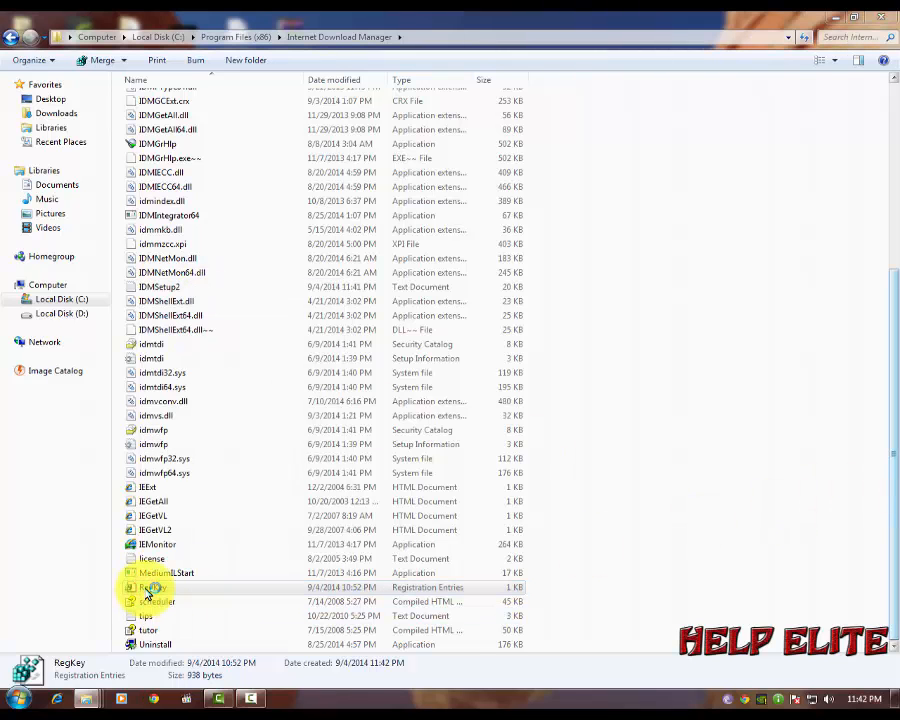
Merge RegKey.reg and confirm Yes to add its entries to the registry
double_click(152, 587)
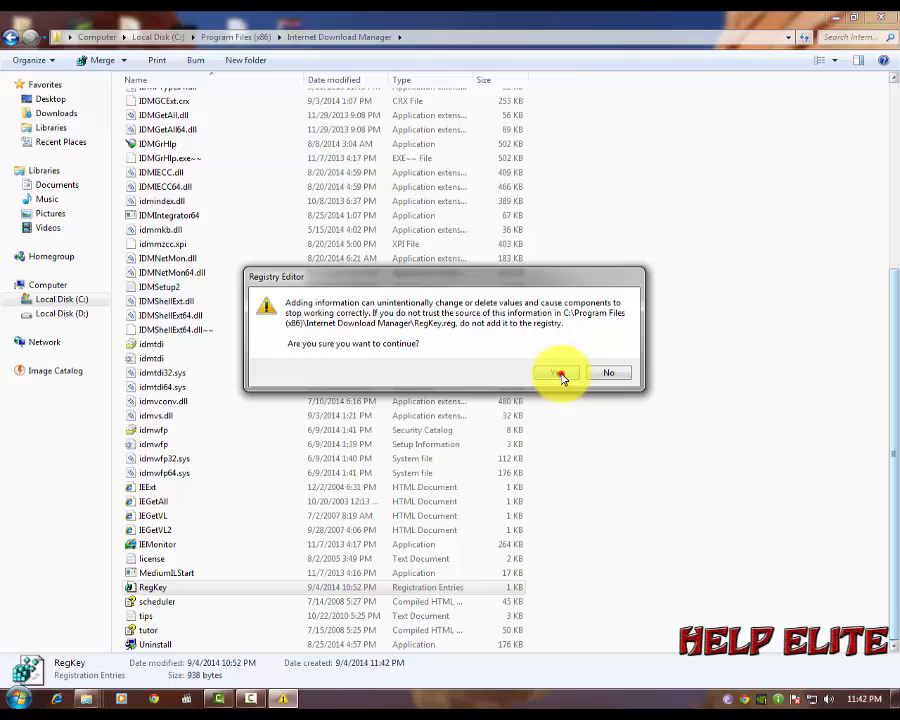
left_click(560, 372)
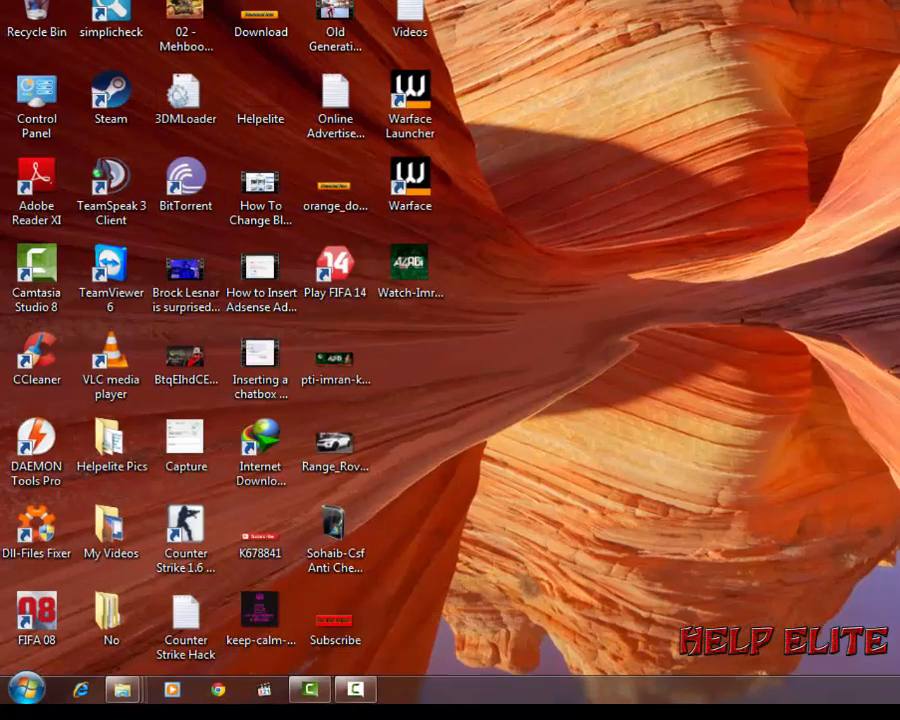
Start IDM from its desktop shortcut, allowing the unverified IDMan.exe to run
double_click(260, 452)
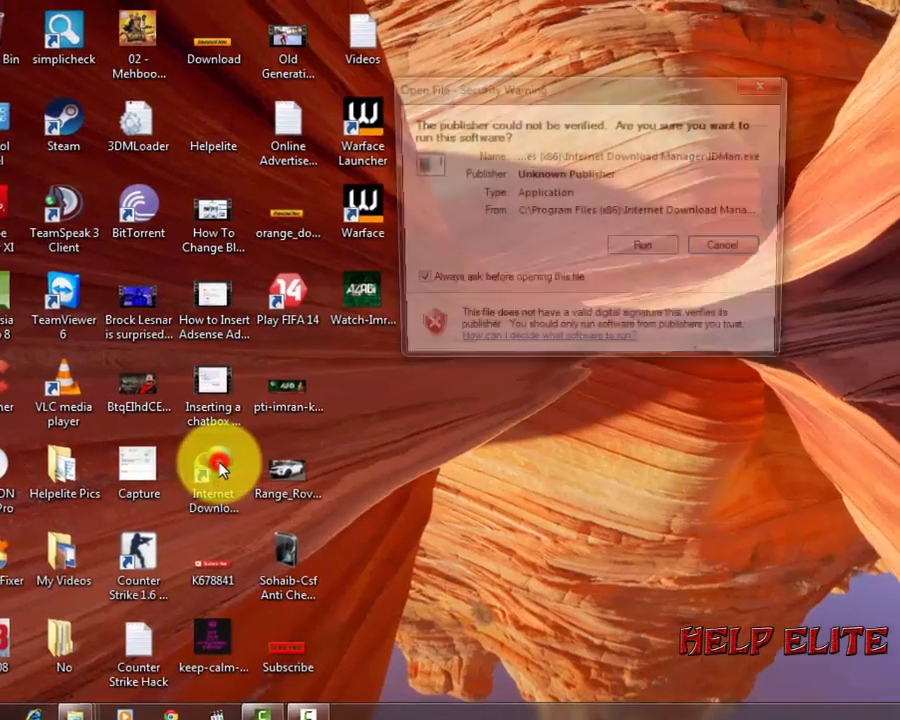
left_click(642, 244)
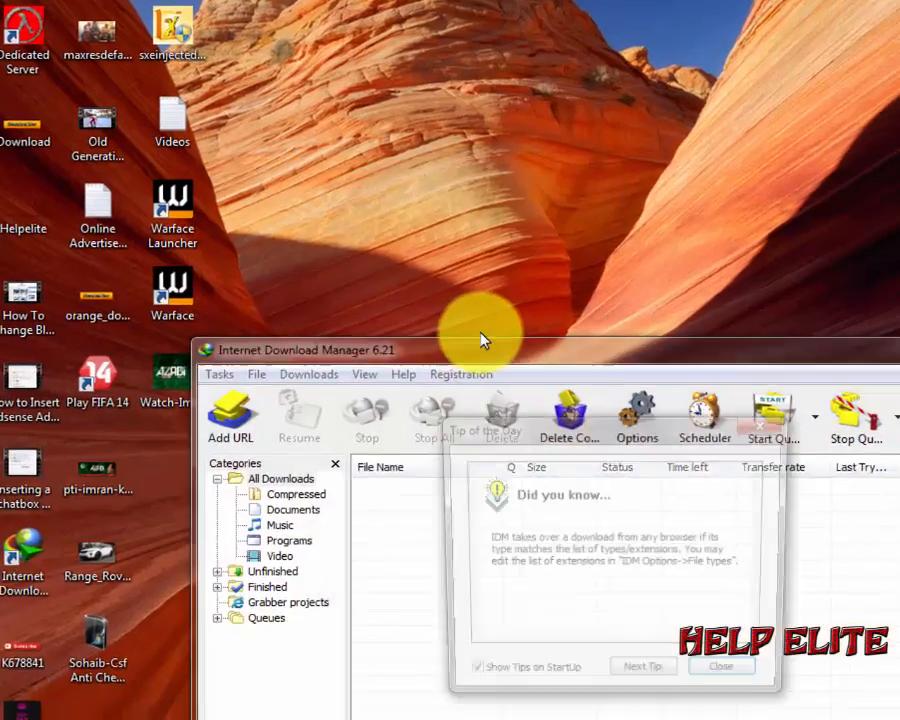